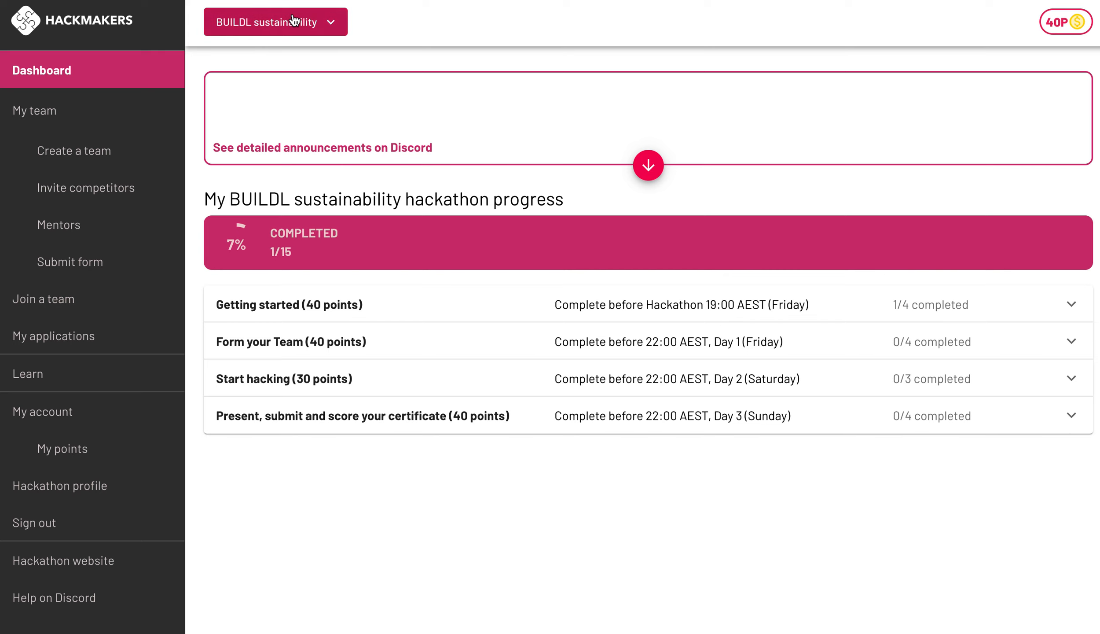
Show the hackathon switcher listing Web3.0 Hackathon and BUILDL sustainability
left_click(274, 22)
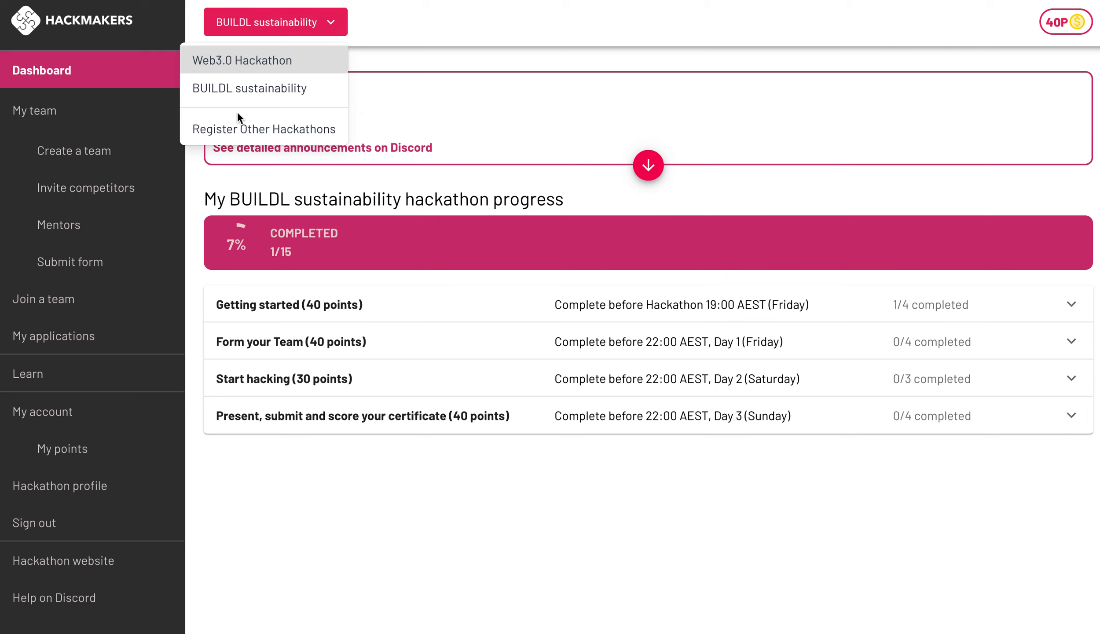
mouse_move(251, 57)
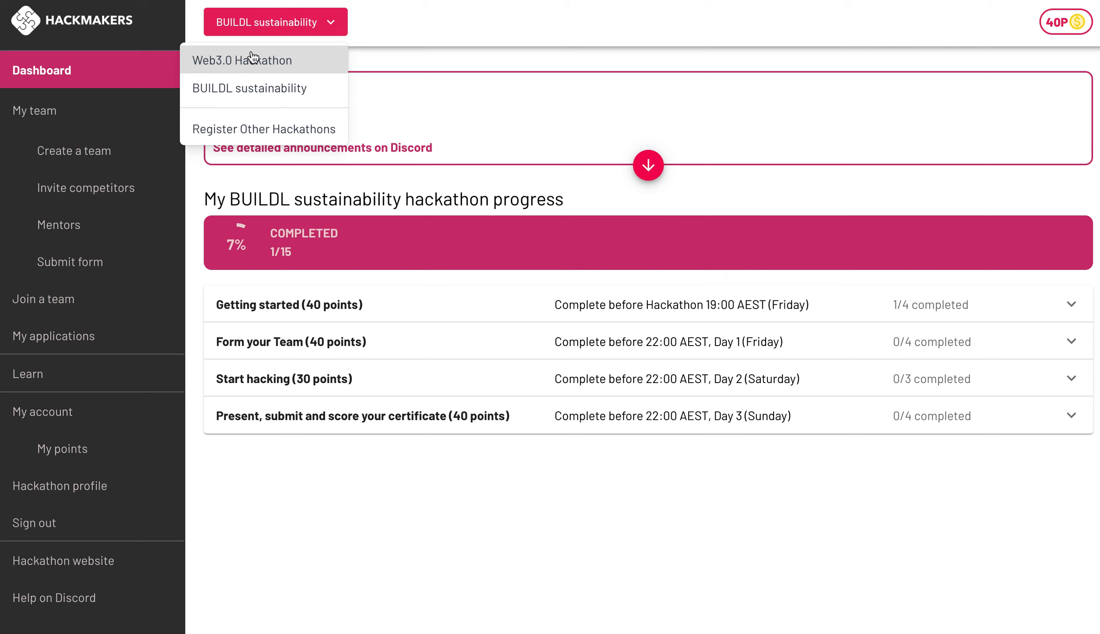
mouse_move(274, 60)
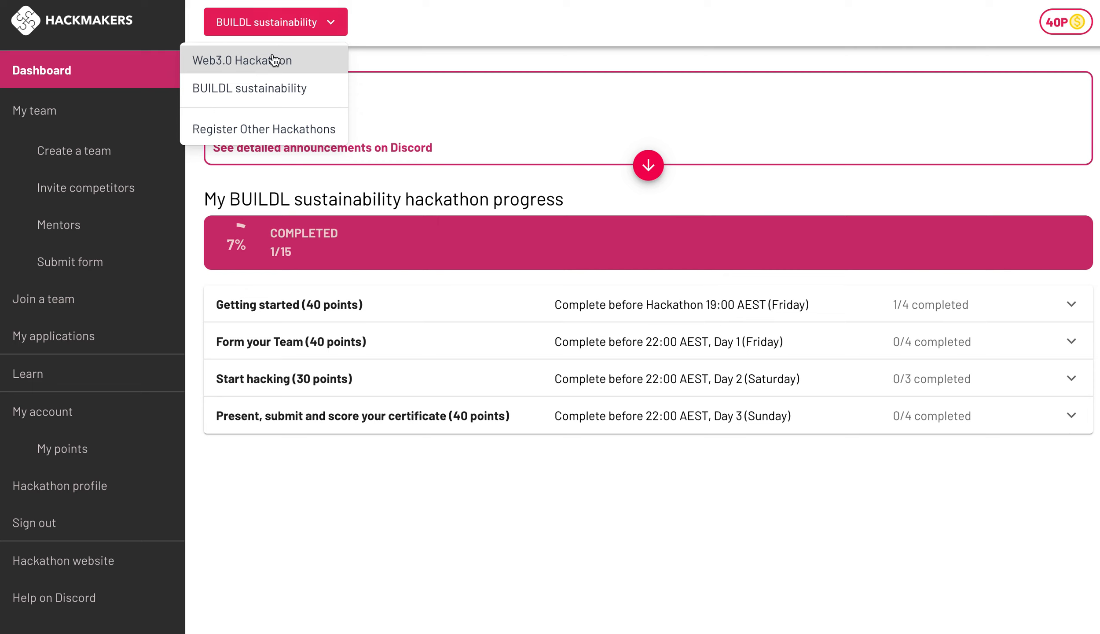
mouse_move(318, 75)
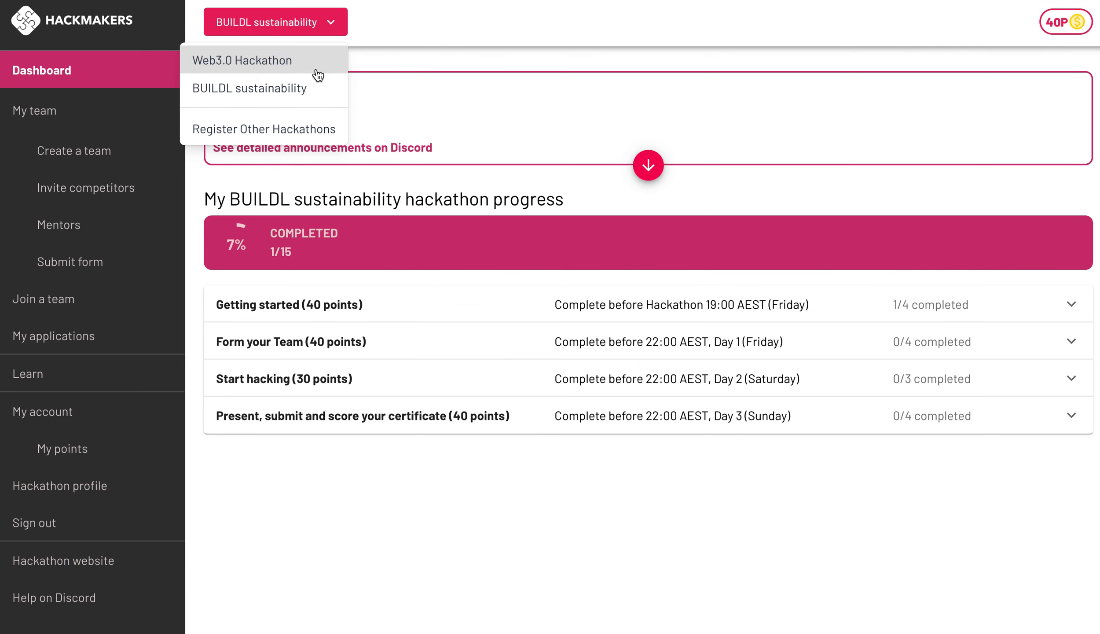
Start registering for another hackathon as Competitor with 2-3 hackathons of experience
left_click(264, 129)
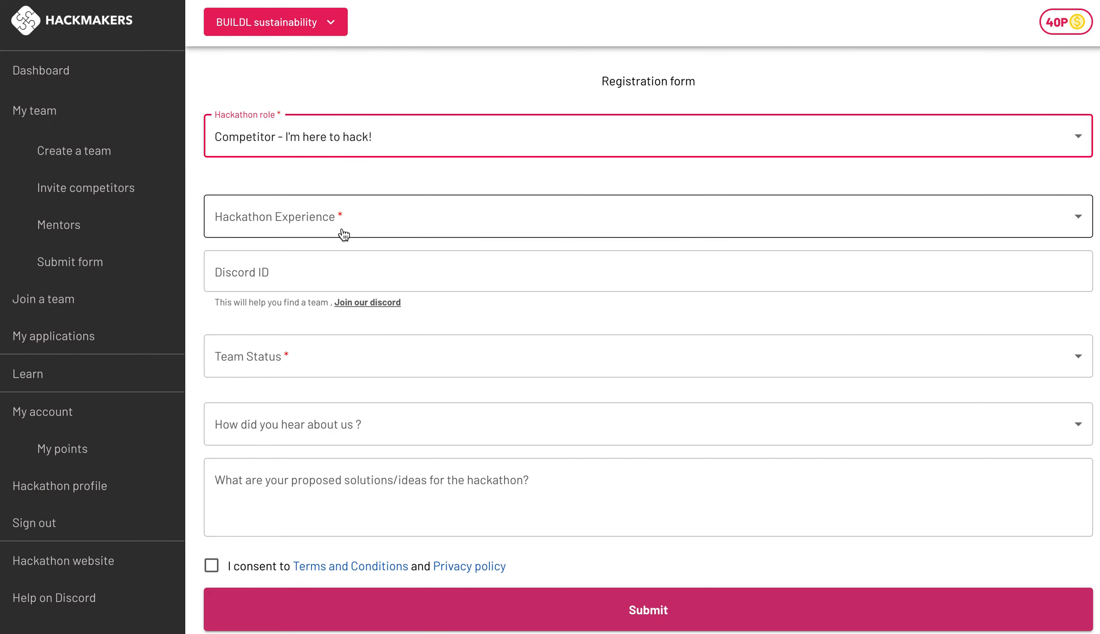
left_click(647, 217)
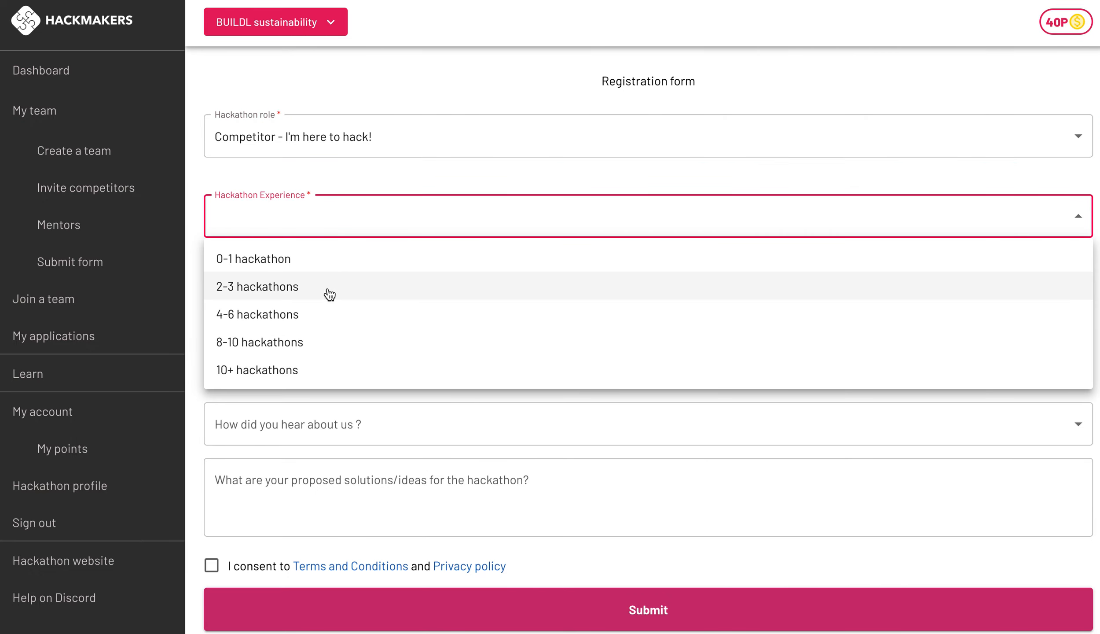
left_click(257, 286)
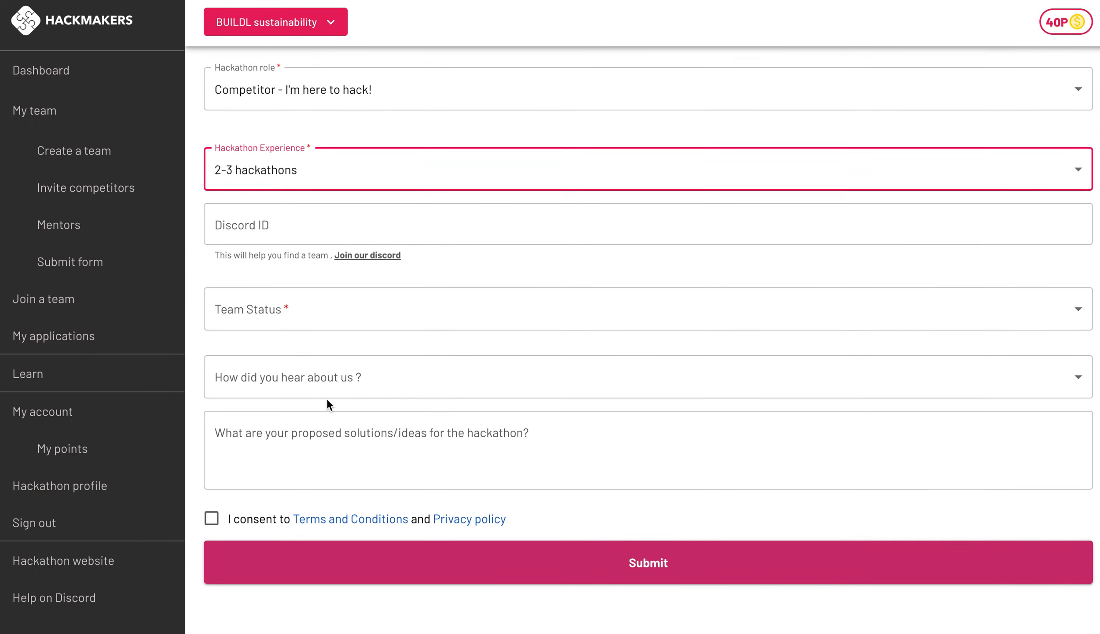
Set Team Status to Looking for a team and tick consent to the Terms and Conditions
left_click(645, 309)
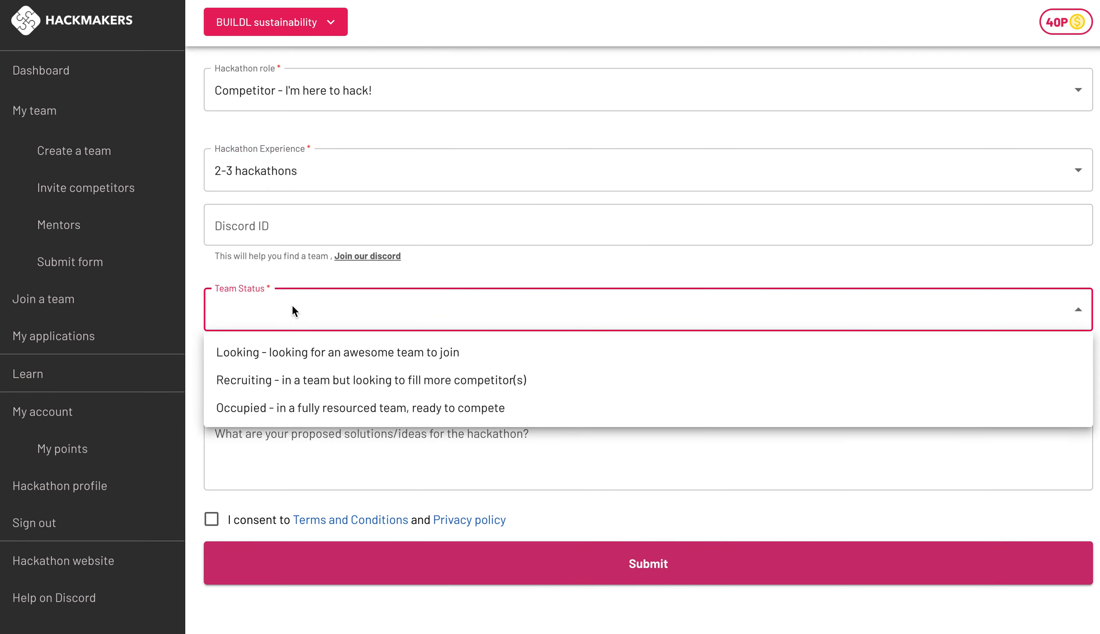
mouse_move(271, 407)
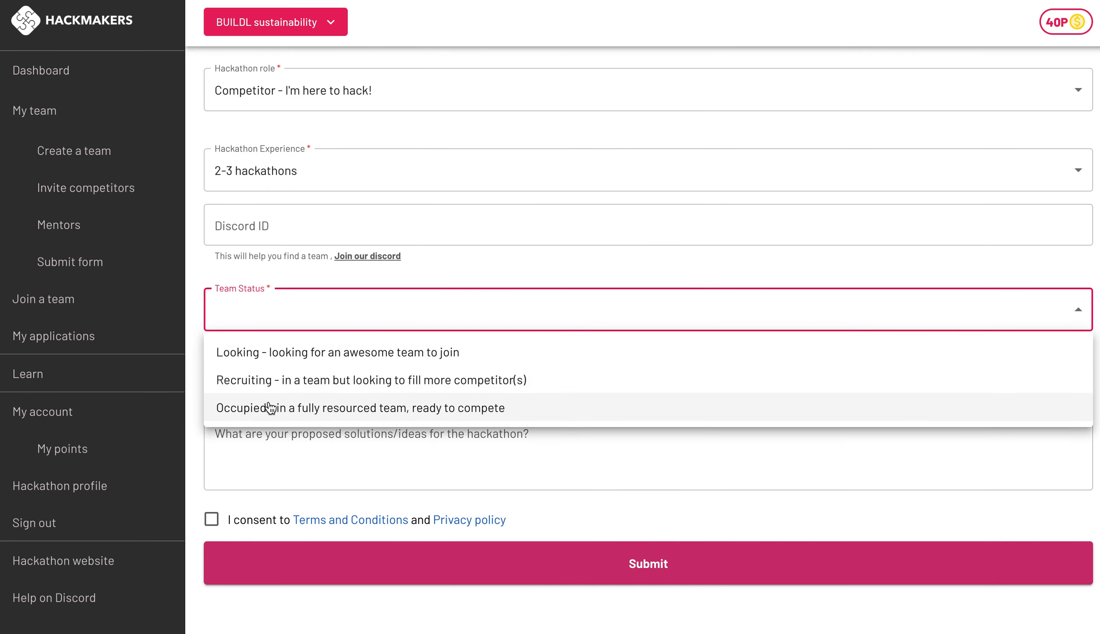
mouse_move(273, 362)
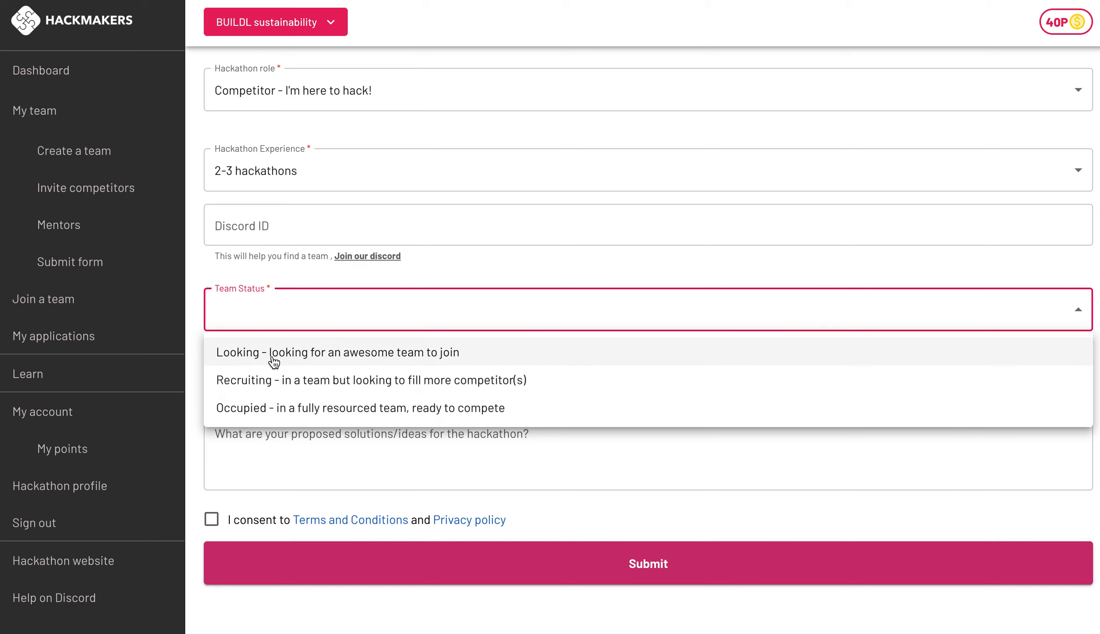
mouse_move(266, 388)
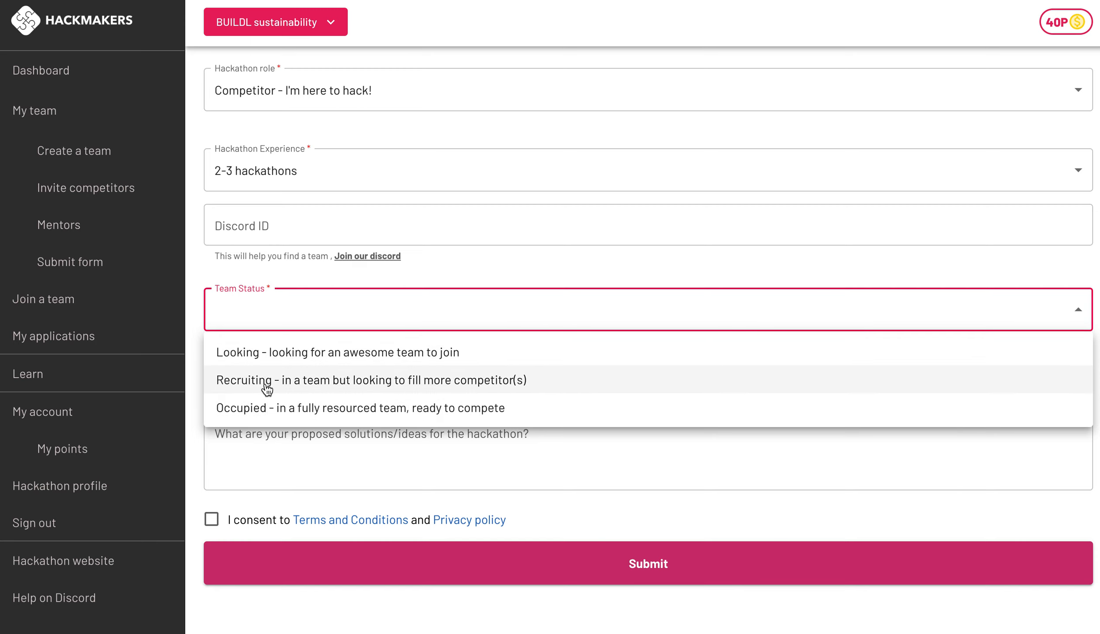
left_click(339, 351)
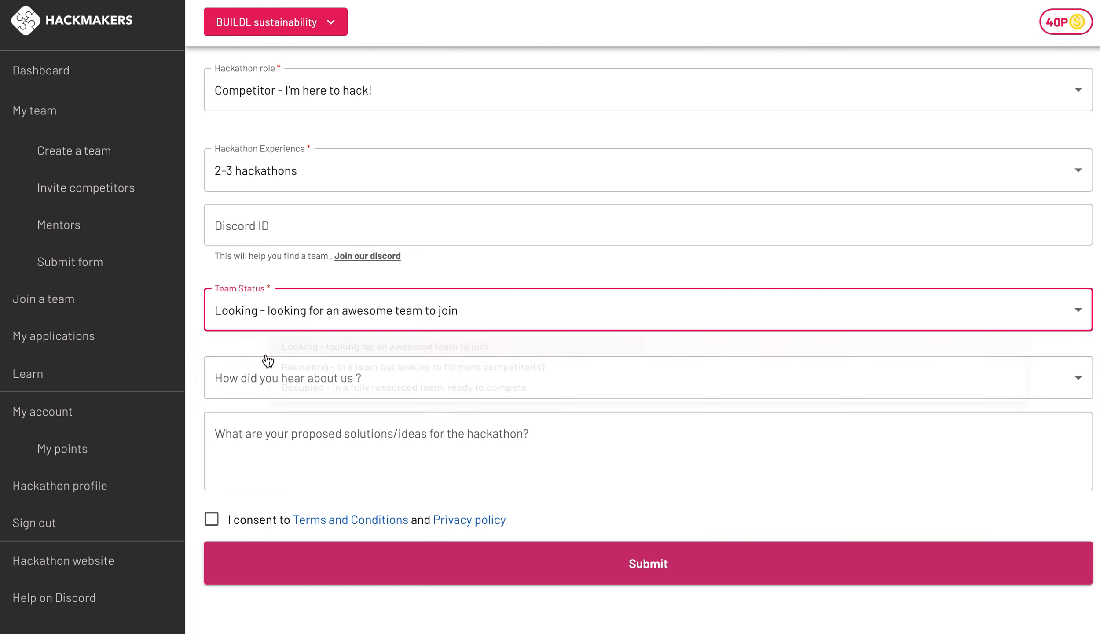
left_click(212, 519)
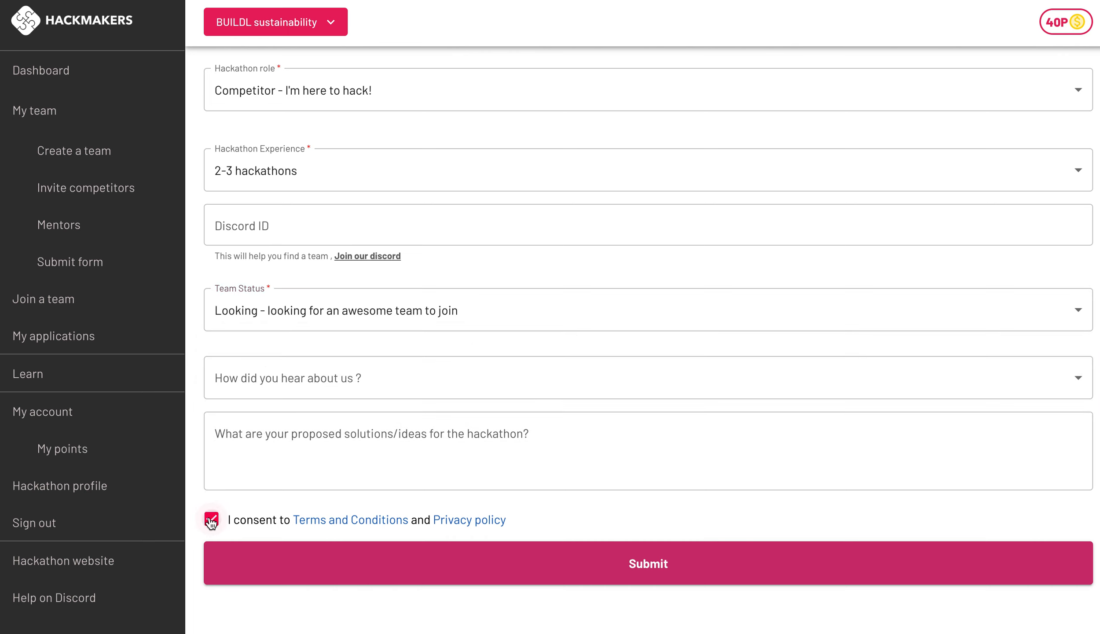
left_click(211, 519)
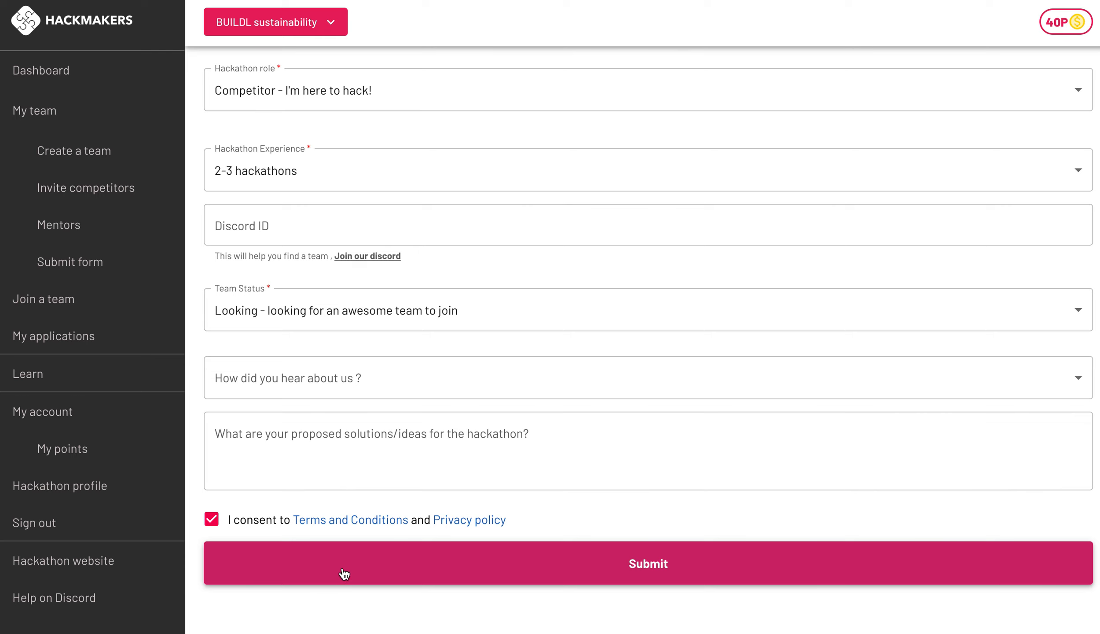